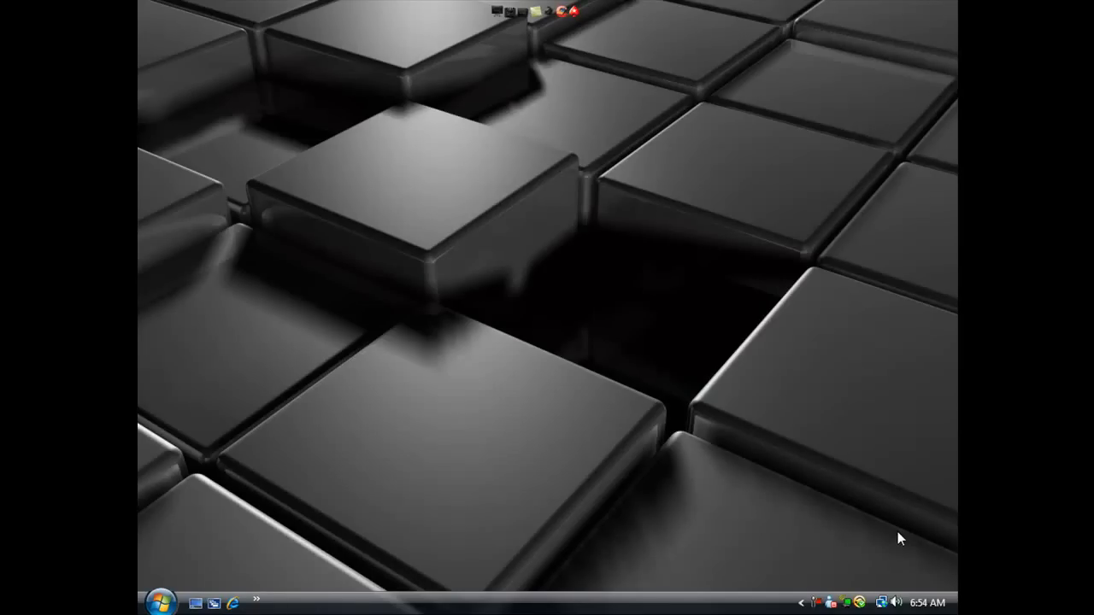
{"action": "mouse_move", "coordinate": [558, 124]}
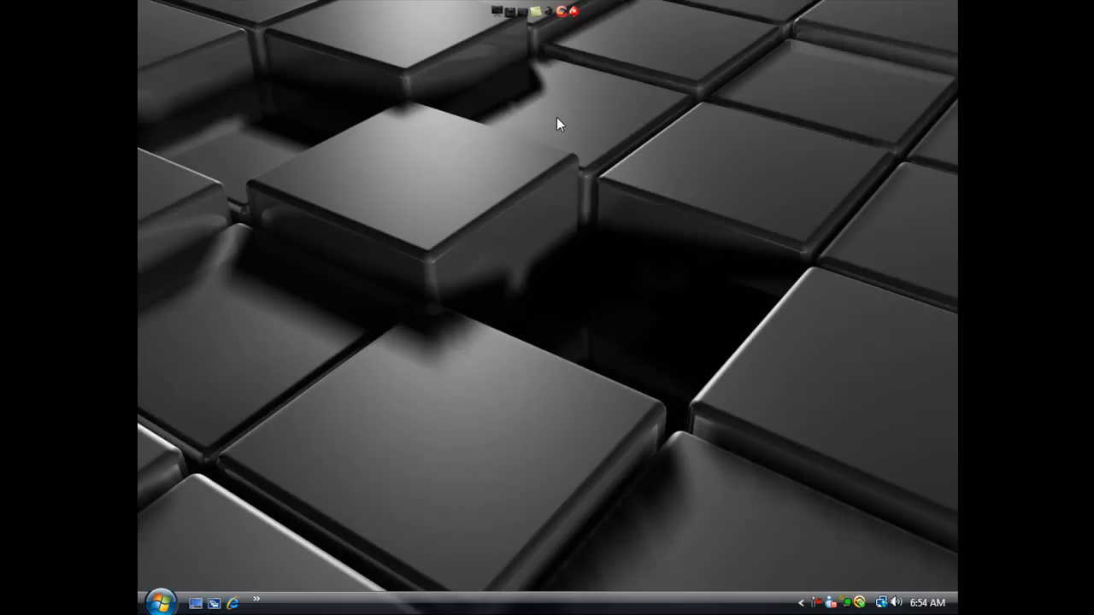
{"action": "mouse_move", "coordinate": [500, 190]}
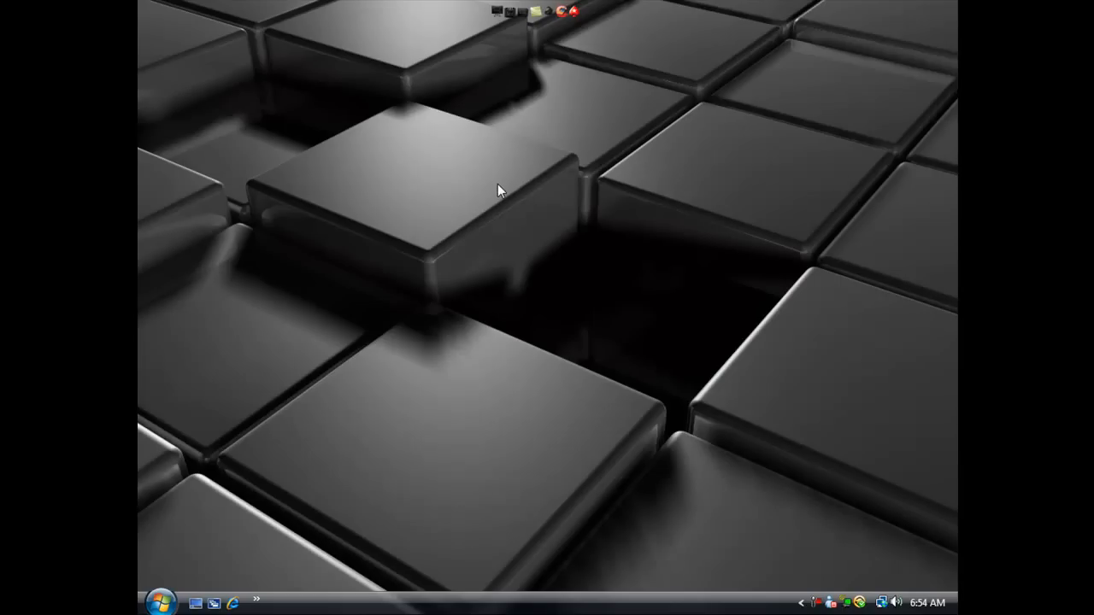
{"action": "mouse_move", "coordinate": [496, 193]}
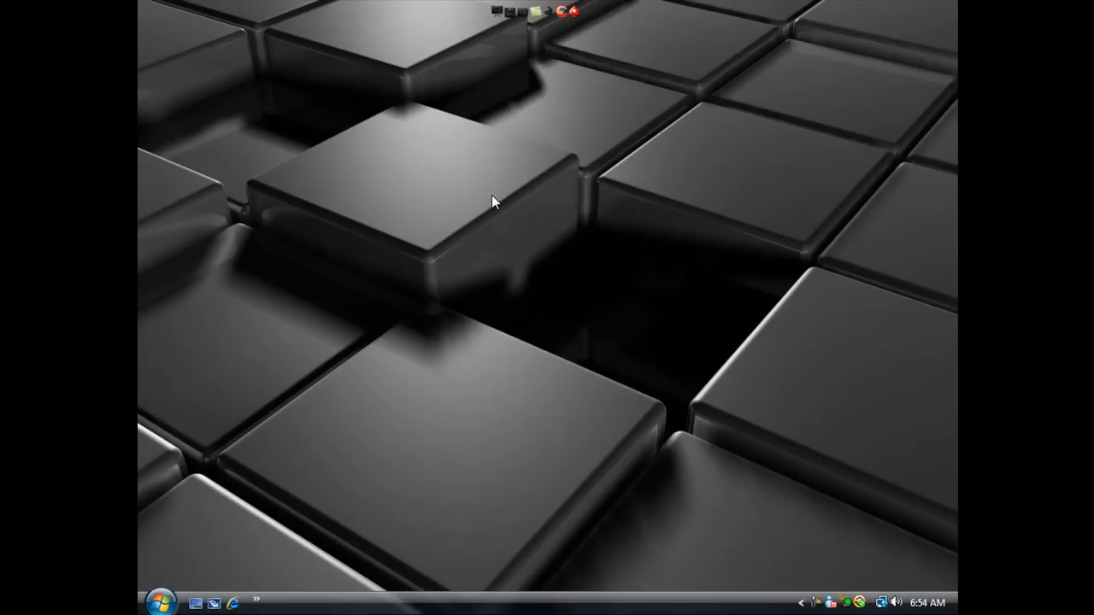
{"action": "mouse_move", "coordinate": [501, 205]}
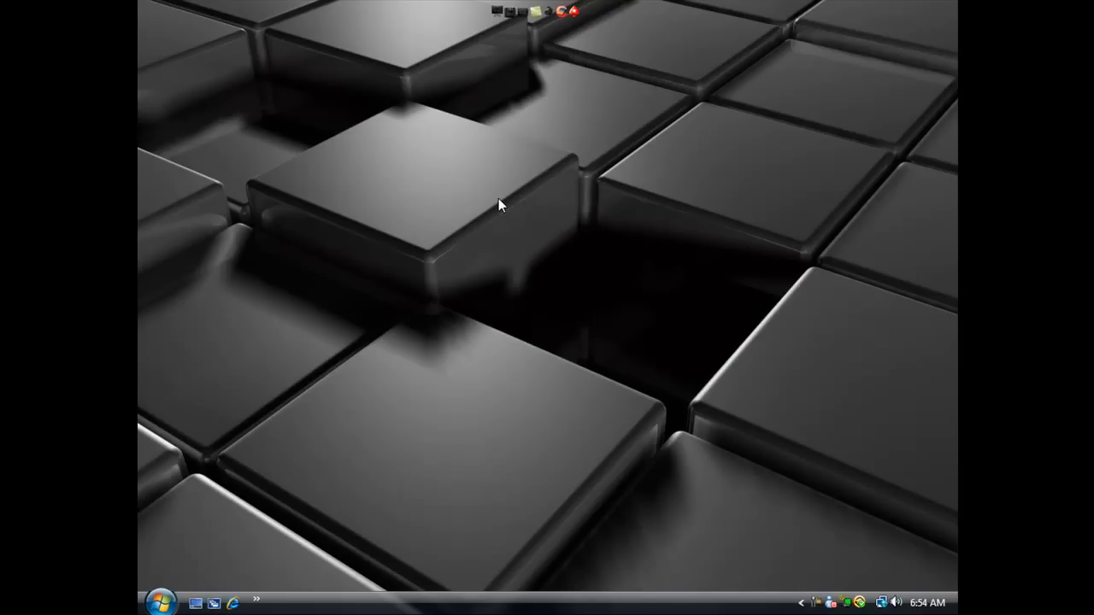
{"action": "mouse_move", "coordinate": [547, 210]}
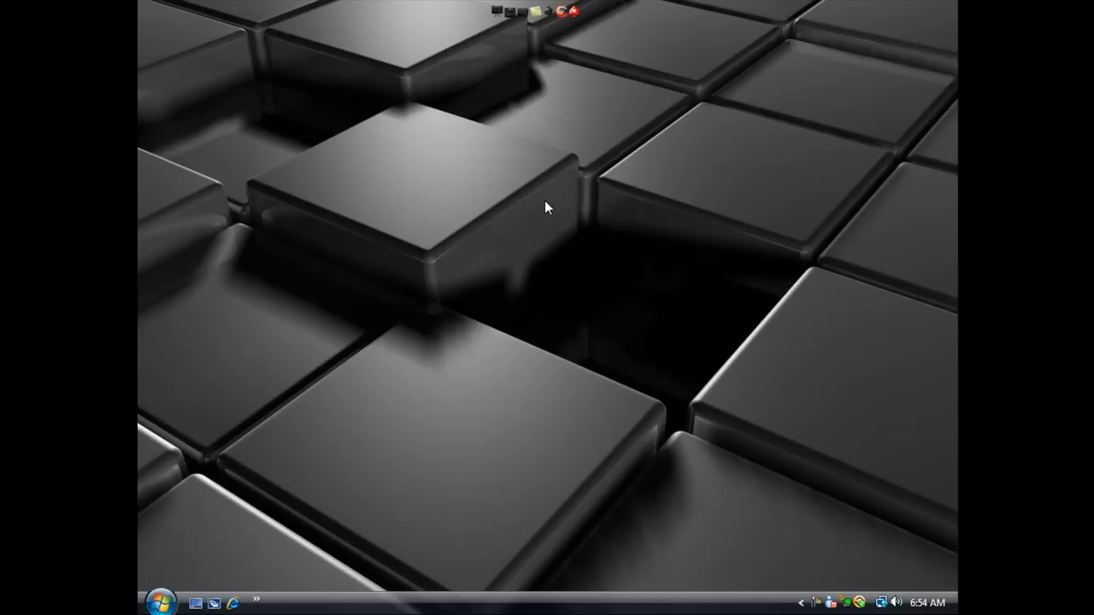
{"action": "mouse_move", "coordinate": [534, 188]}
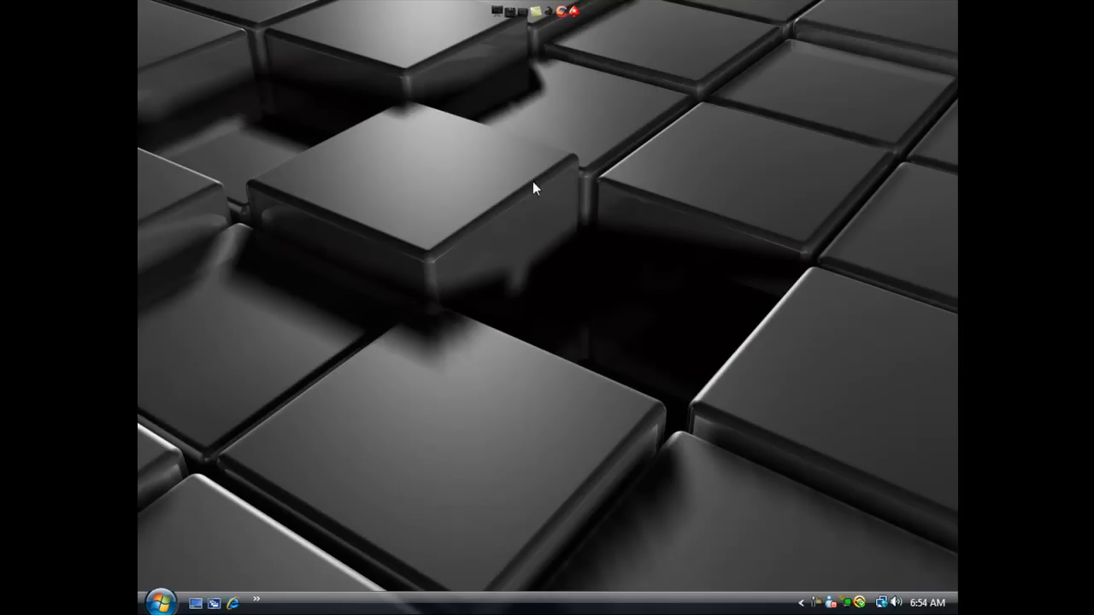
{"action": "mouse_move", "coordinate": [455, 130]}
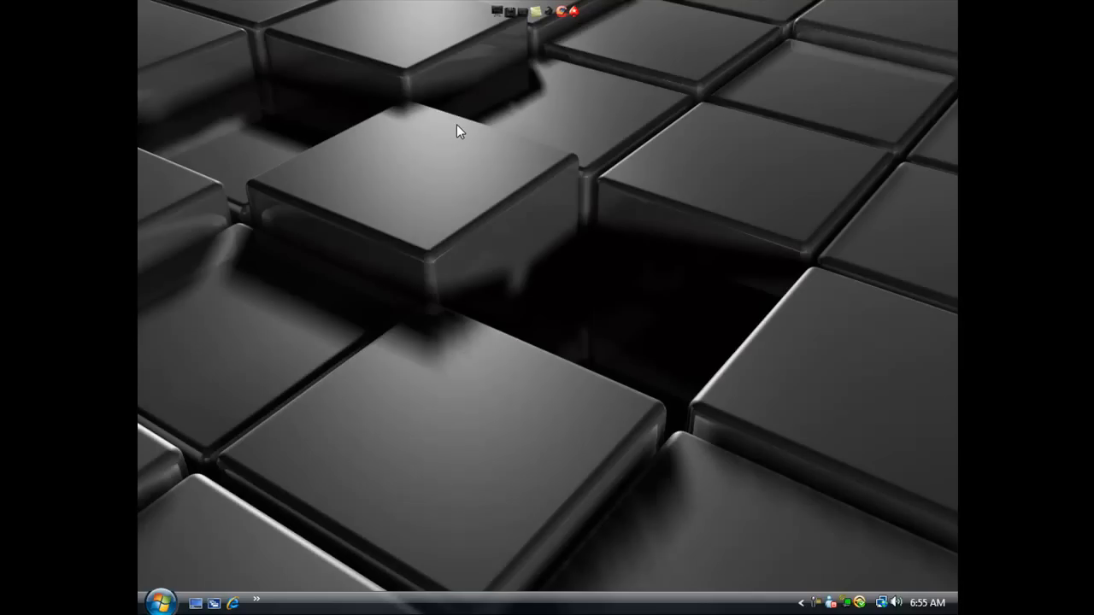
{"action": "mouse_move", "coordinate": [573, 198]}
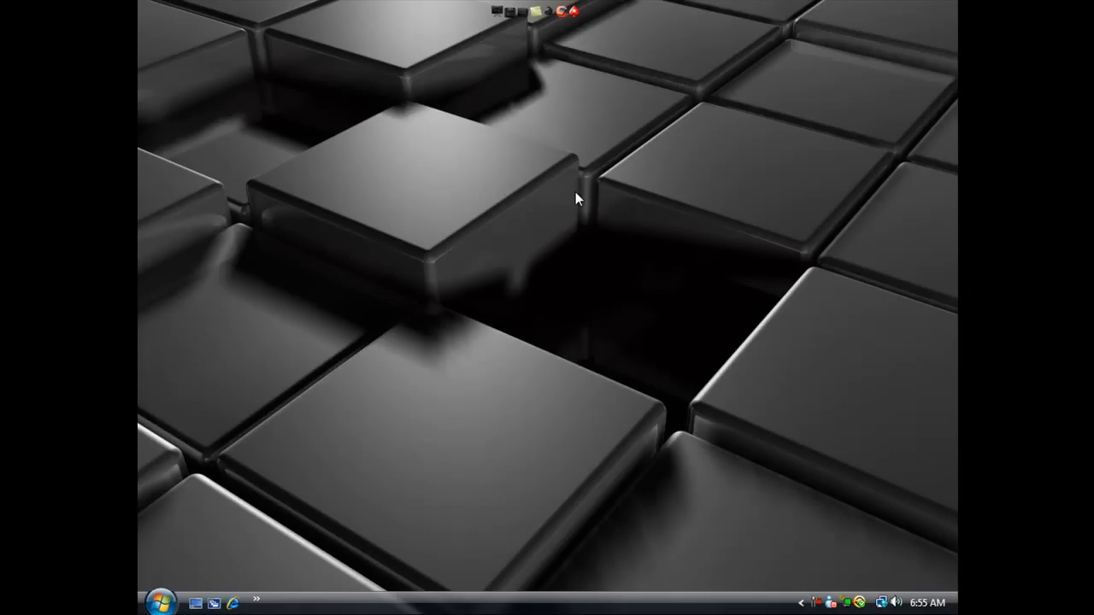
{"action": "mouse_move", "coordinate": [524, 248]}
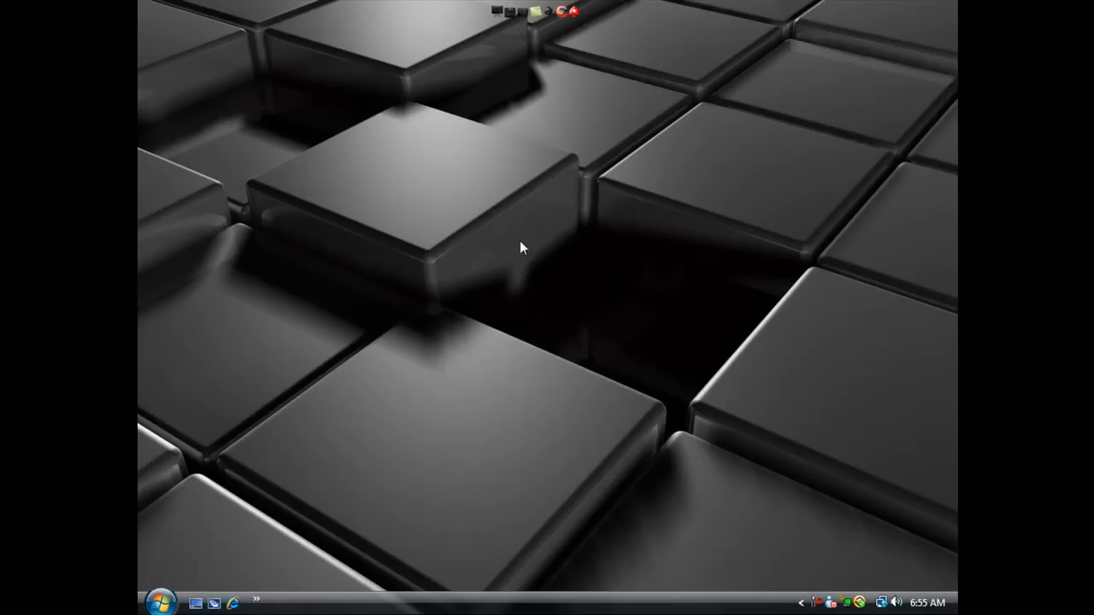
{"action": "mouse_move", "coordinate": [609, 156]}
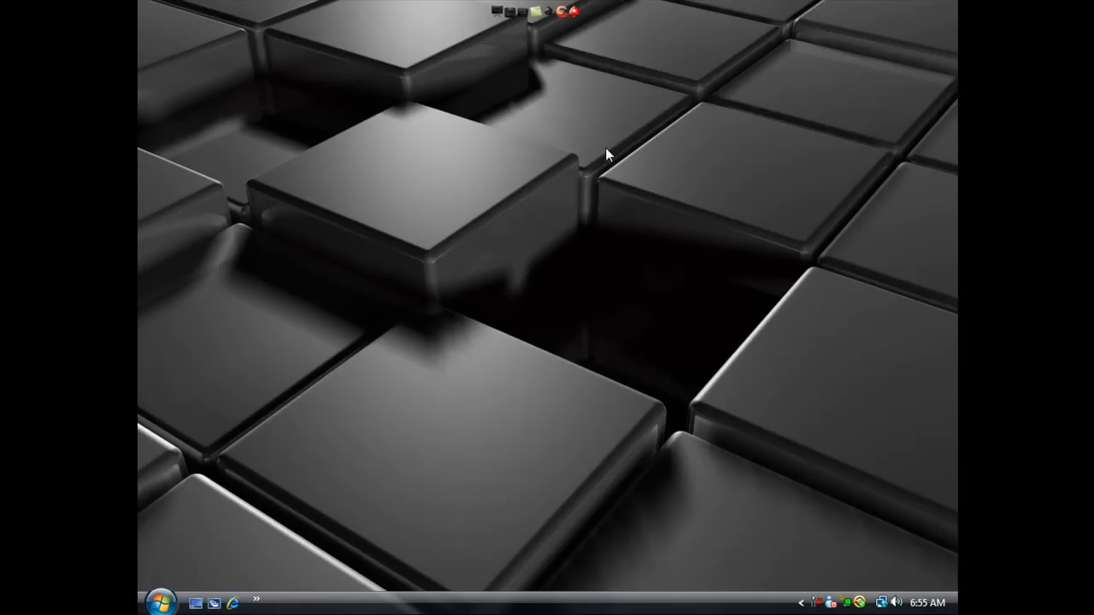
{"action": "mouse_move", "coordinate": [573, 197]}
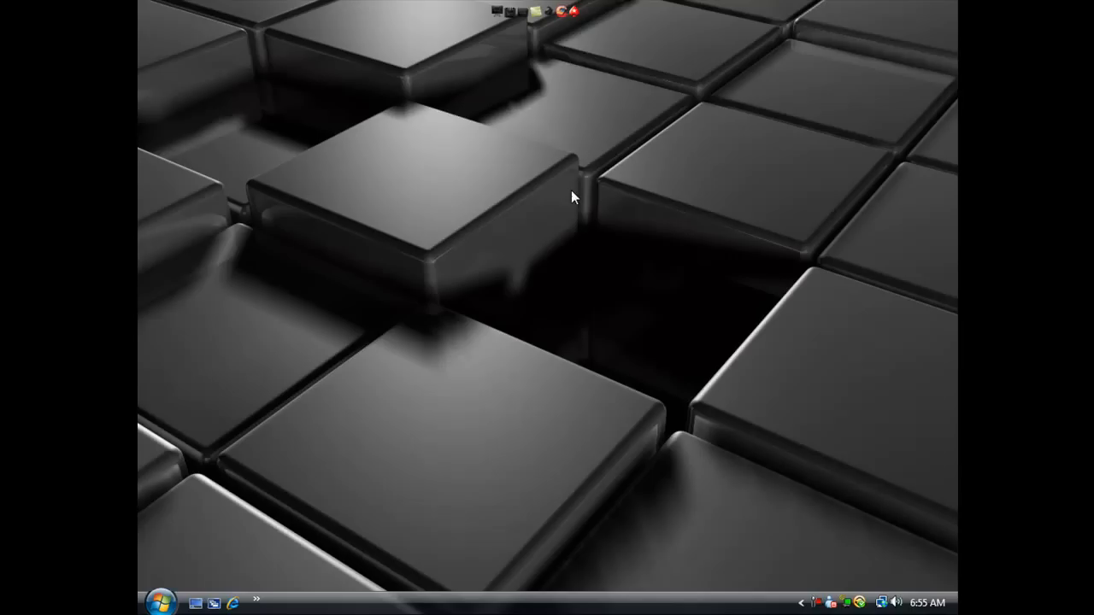
{"action": "mouse_move", "coordinate": [581, 195]}
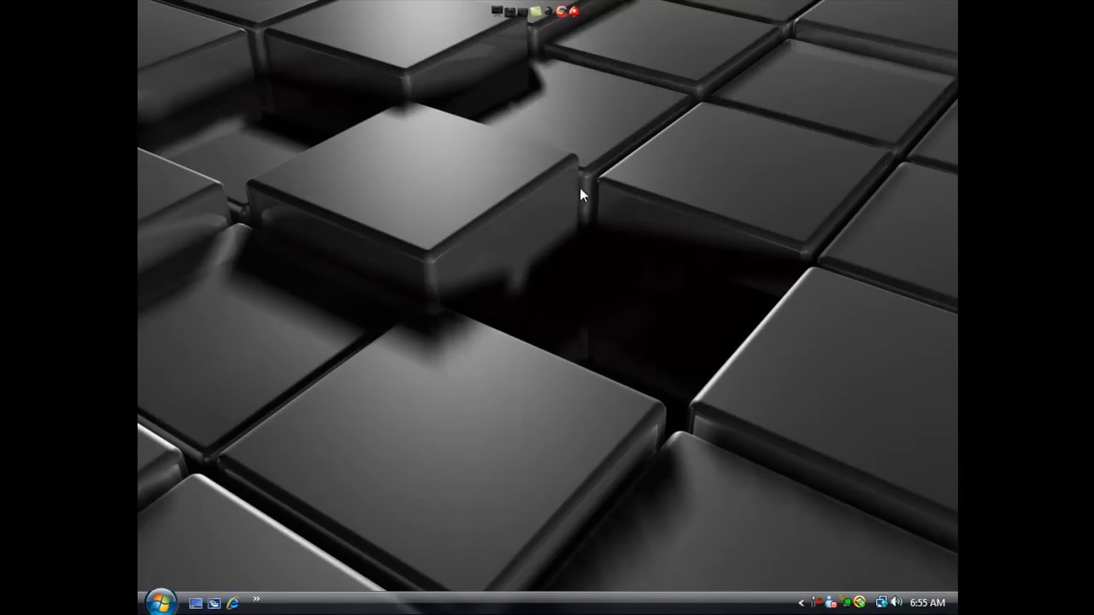
{"action": "mouse_move", "coordinate": [587, 192]}
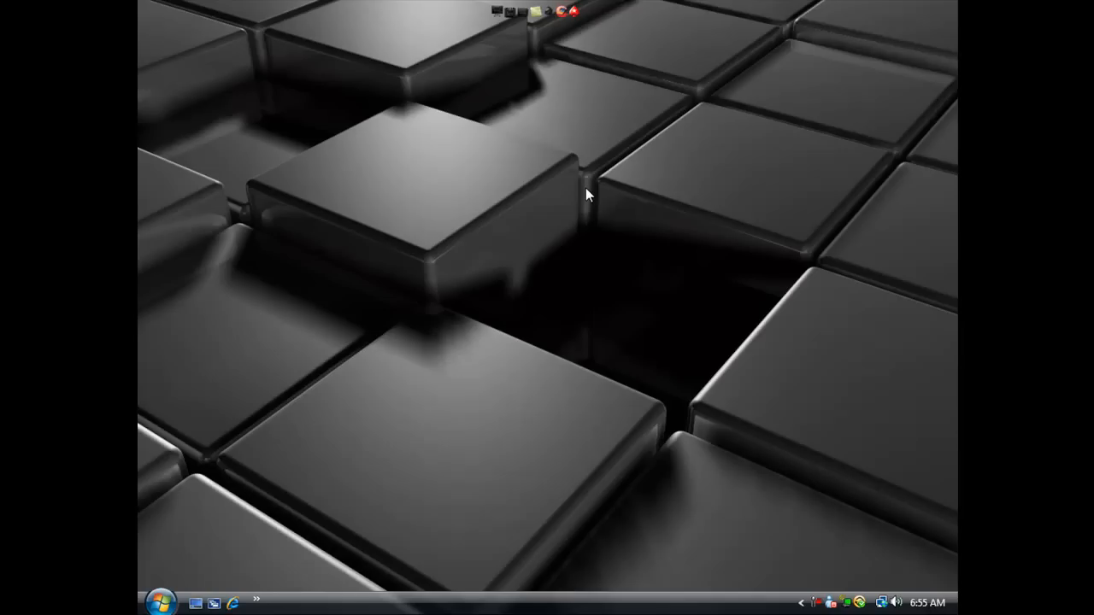
{"action": "mouse_move", "coordinate": [574, 189]}
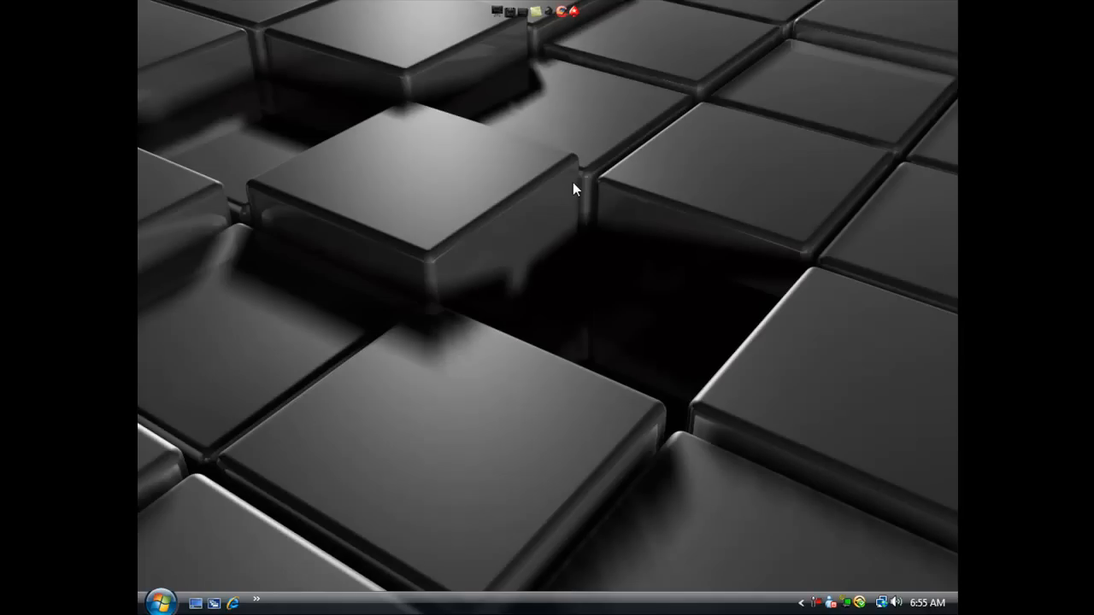
{"action": "mouse_move", "coordinate": [596, 179]}
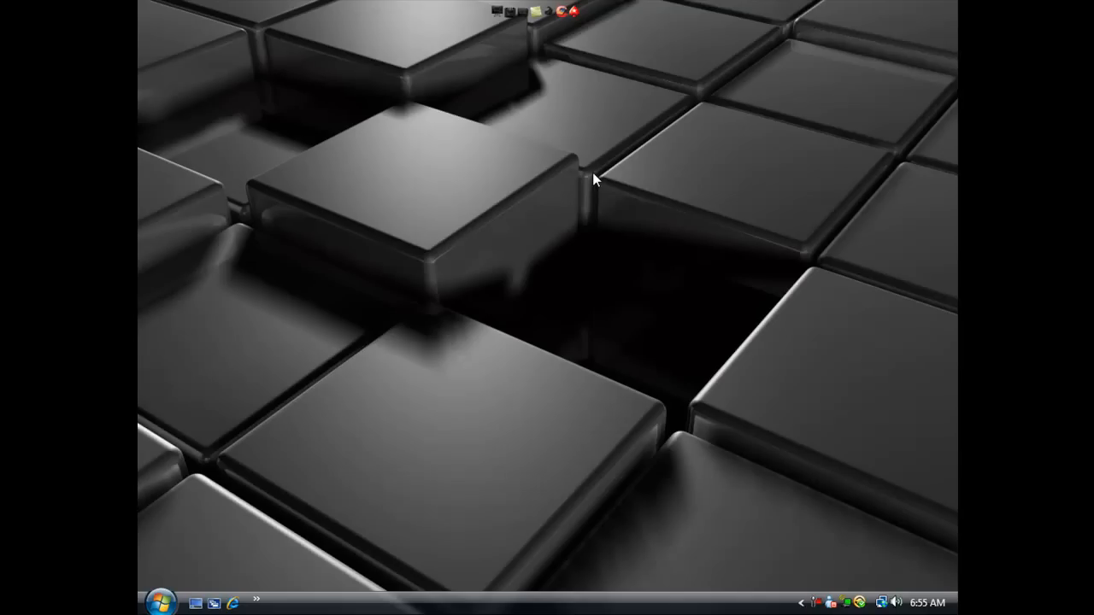
{"action": "mouse_move", "coordinate": [618, 175]}
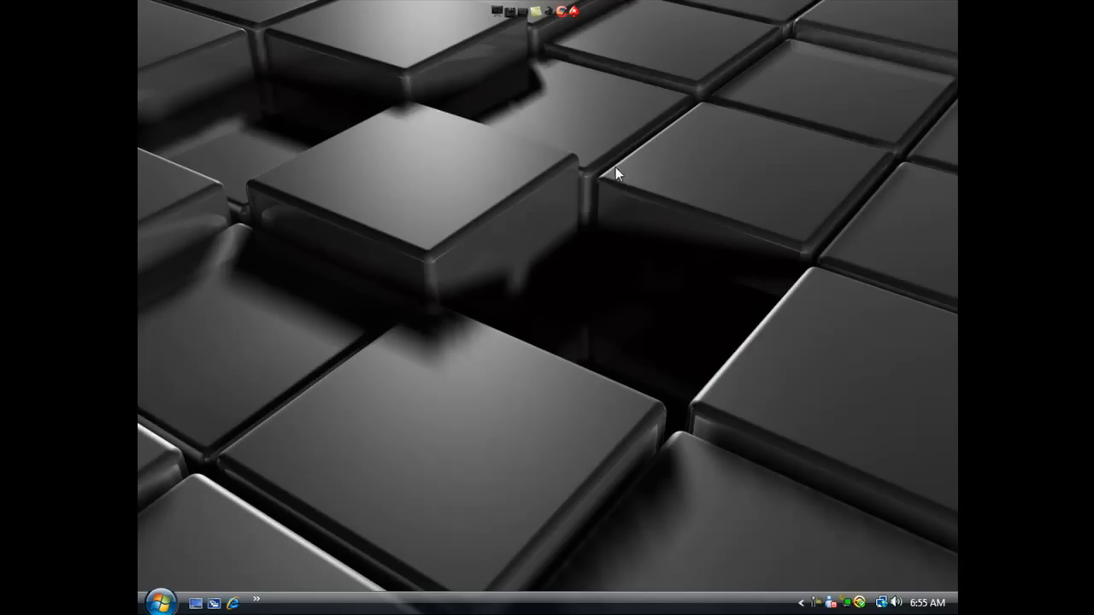
{"action": "mouse_move", "coordinate": [619, 183]}
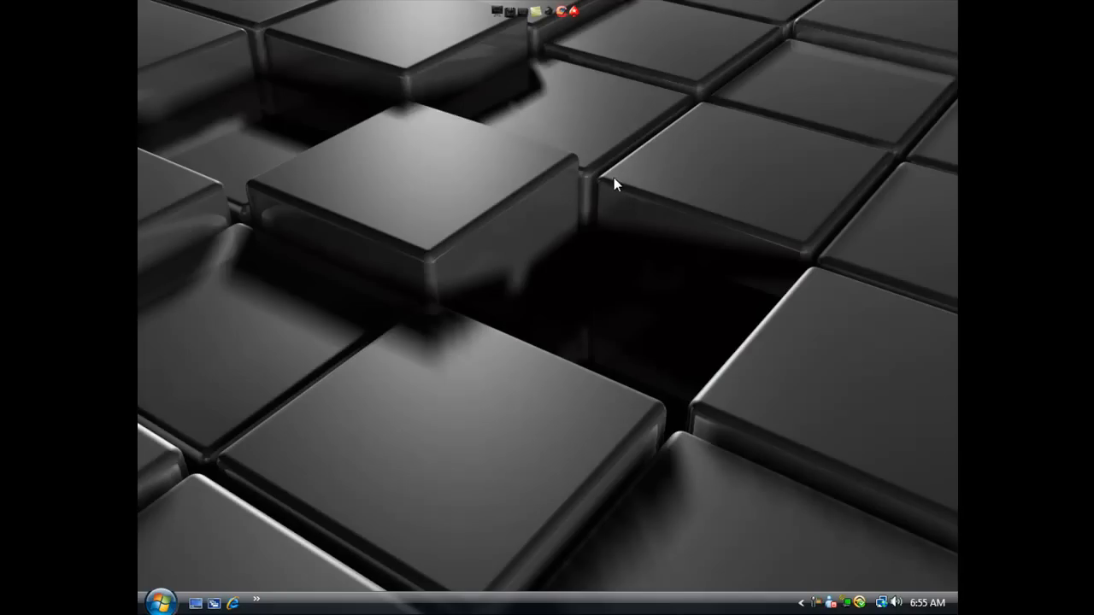
{"action": "mouse_move", "coordinate": [624, 210]}
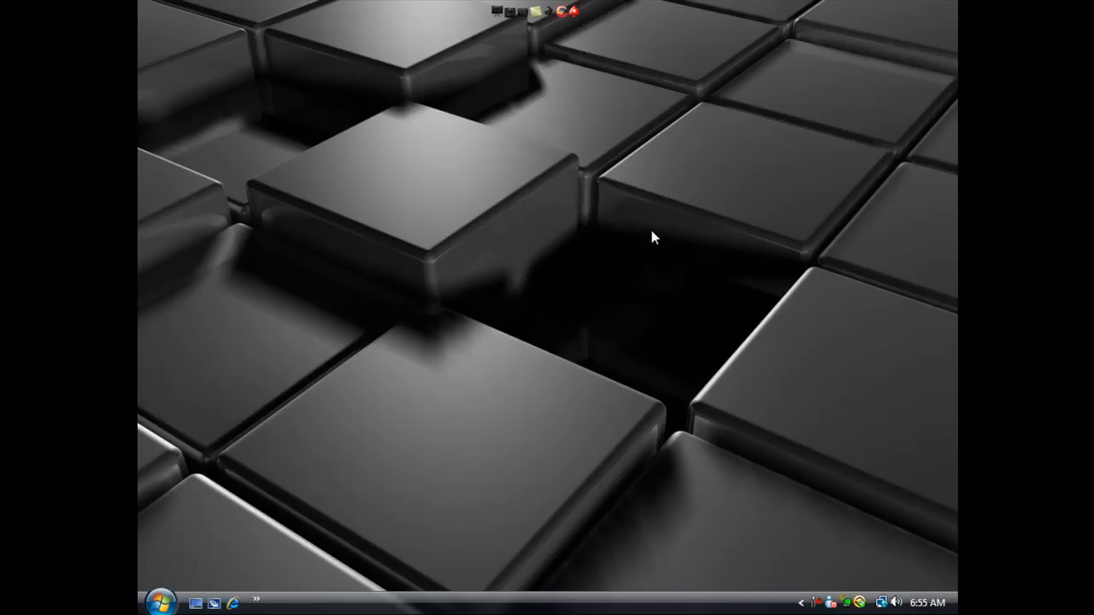
{"action": "mouse_move", "coordinate": [672, 240]}
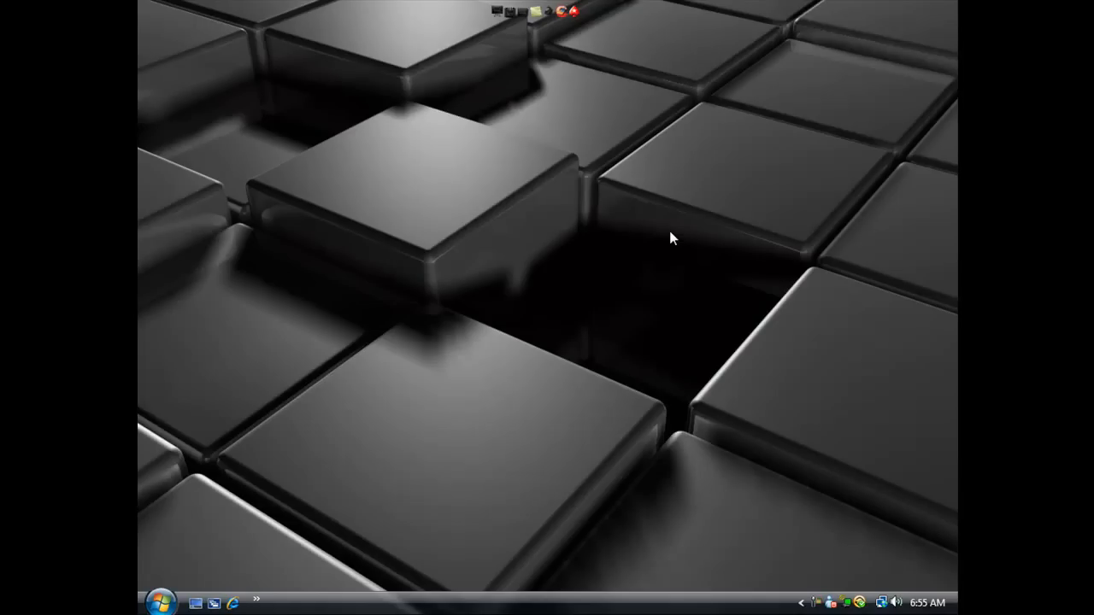
{"action": "mouse_move", "coordinate": [673, 238]}
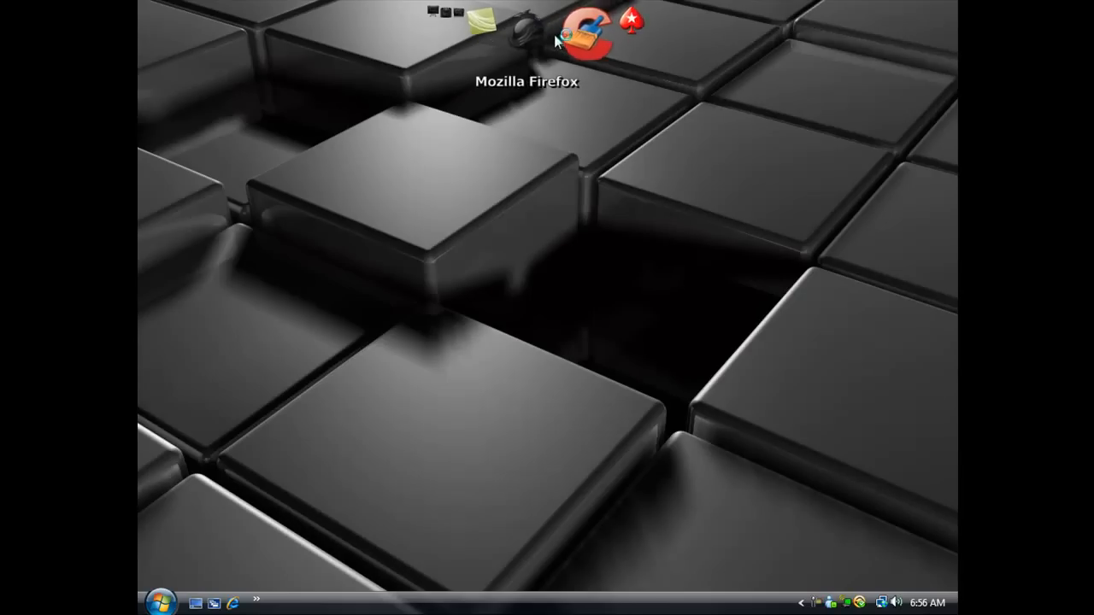
Step: Launch Firefox and run a Google search for 'ad-aware'
{"action": "double_click", "coordinate": [584, 34]}
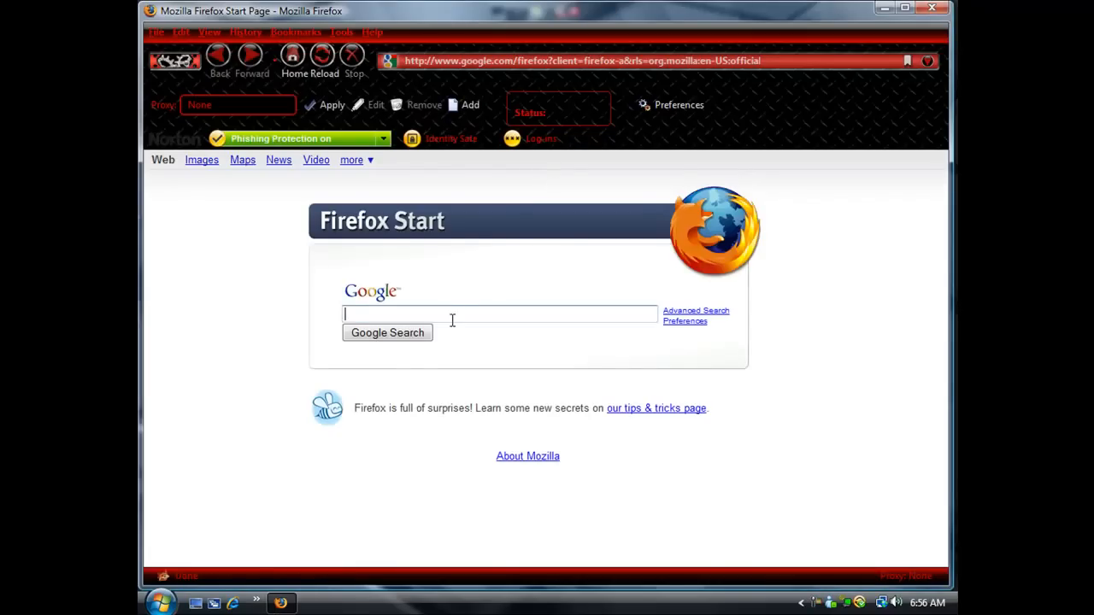
{"action": "type", "text": "ad"}
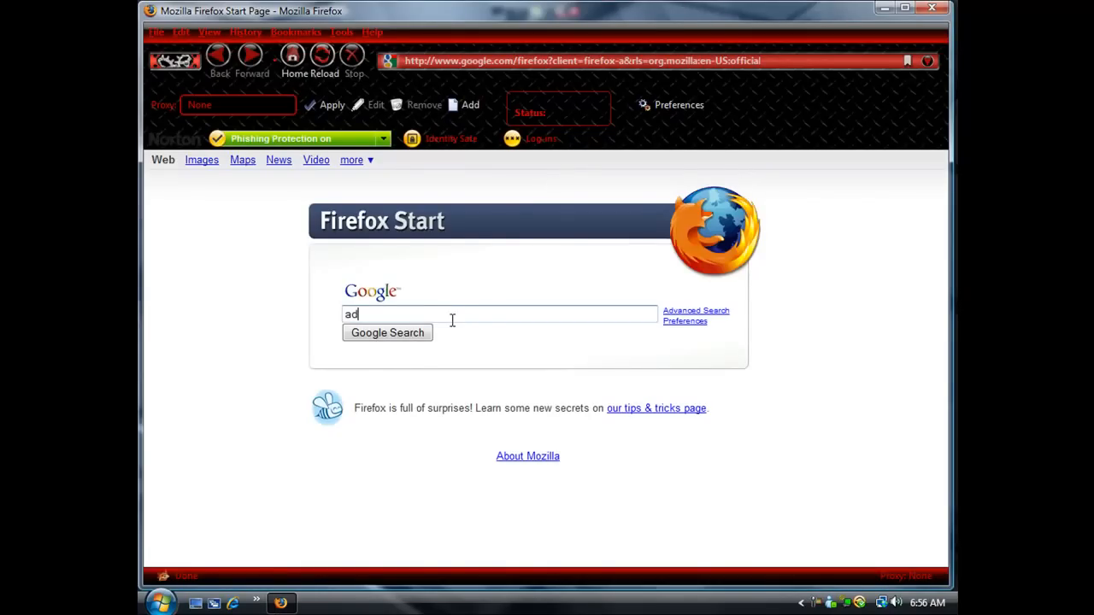
{"action": "type", "text": "-aware"}
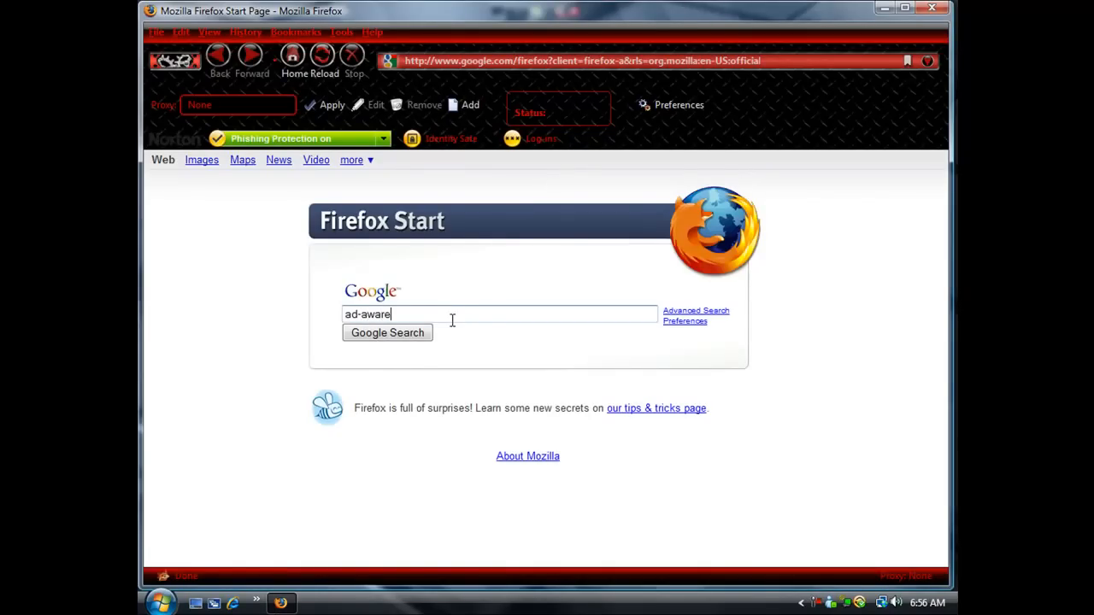
{"action": "left_click", "coordinate": [387, 332]}
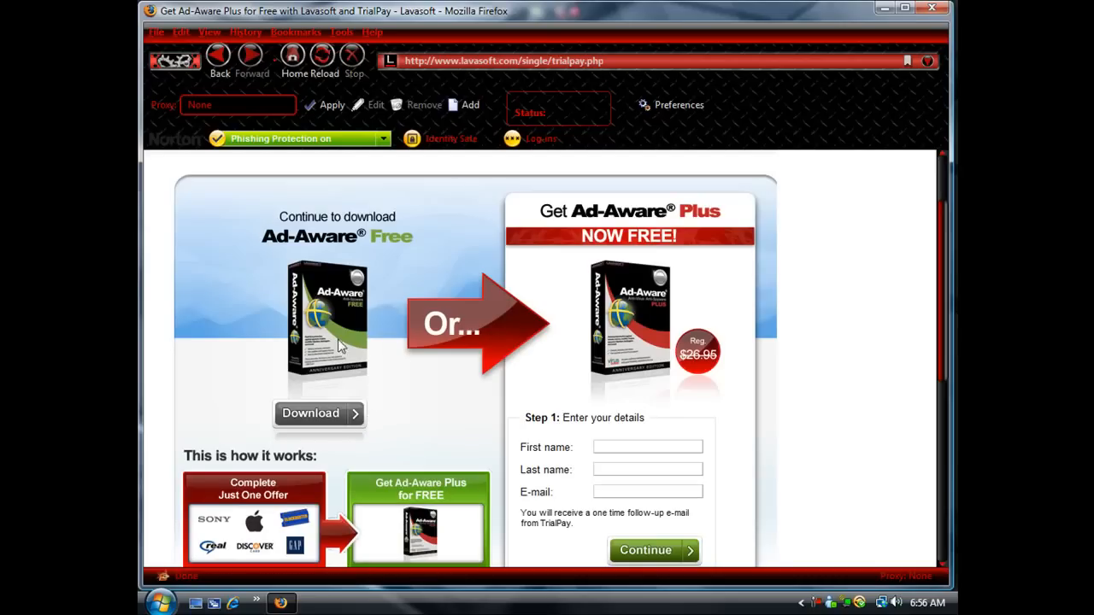
{"action": "mouse_move", "coordinate": [944, 18]}
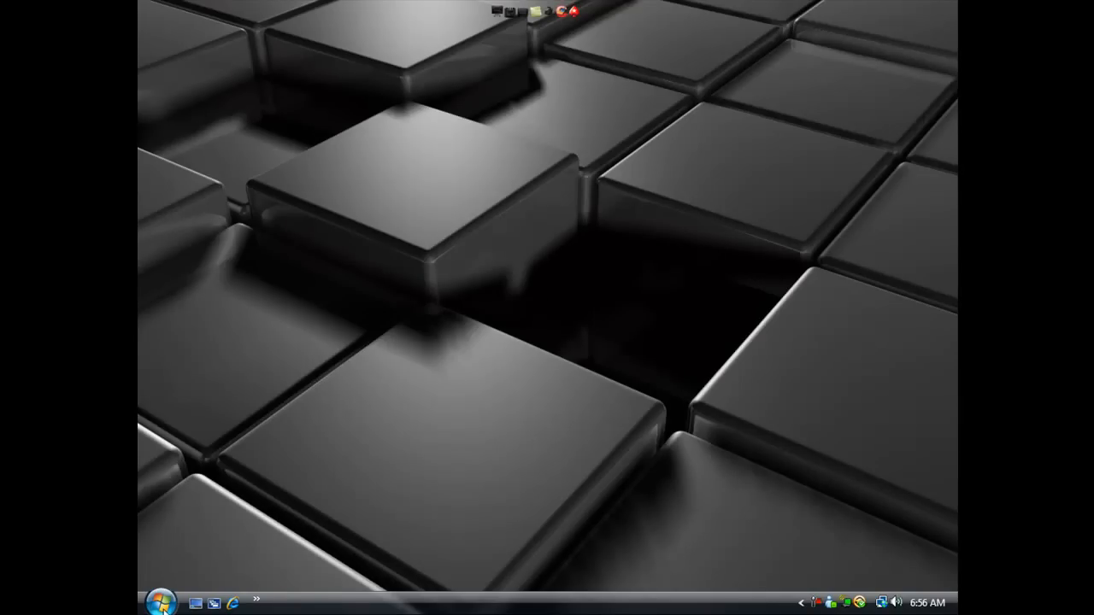
Step: Launch Ad-Aware Free from the Start menu's All Programs Lavasoft folder
{"action": "left_click", "coordinate": [161, 600]}
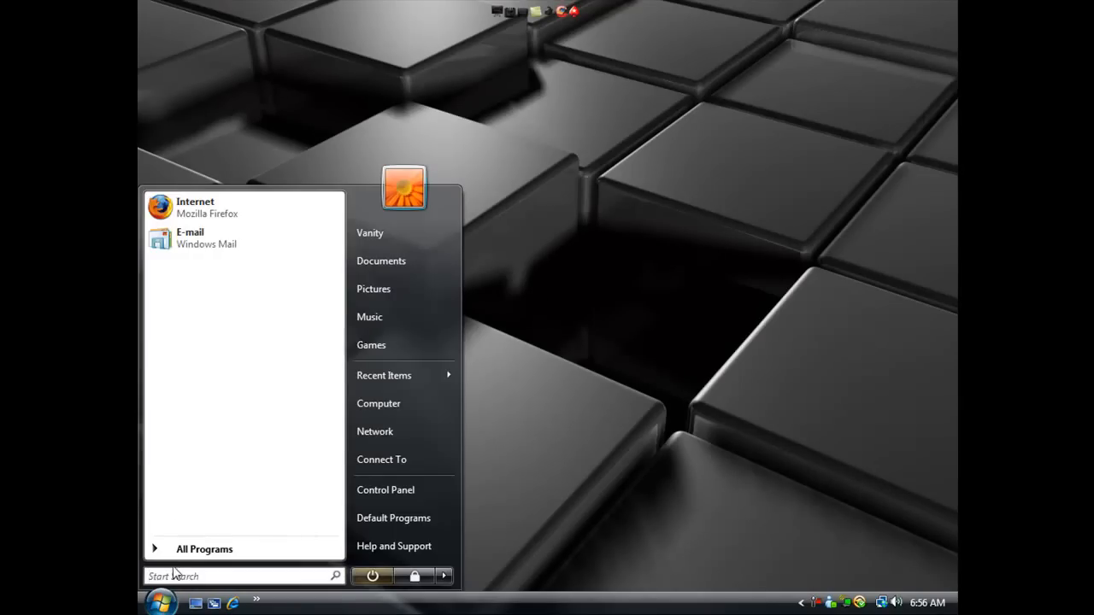
{"action": "left_click", "coordinate": [204, 549]}
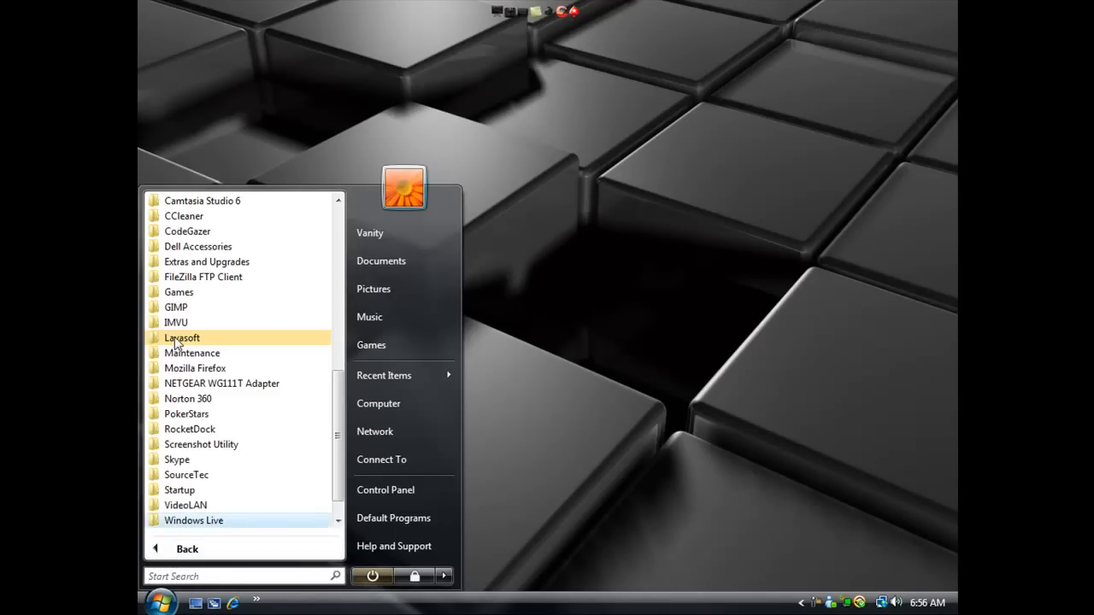
{"action": "left_click", "coordinate": [181, 338]}
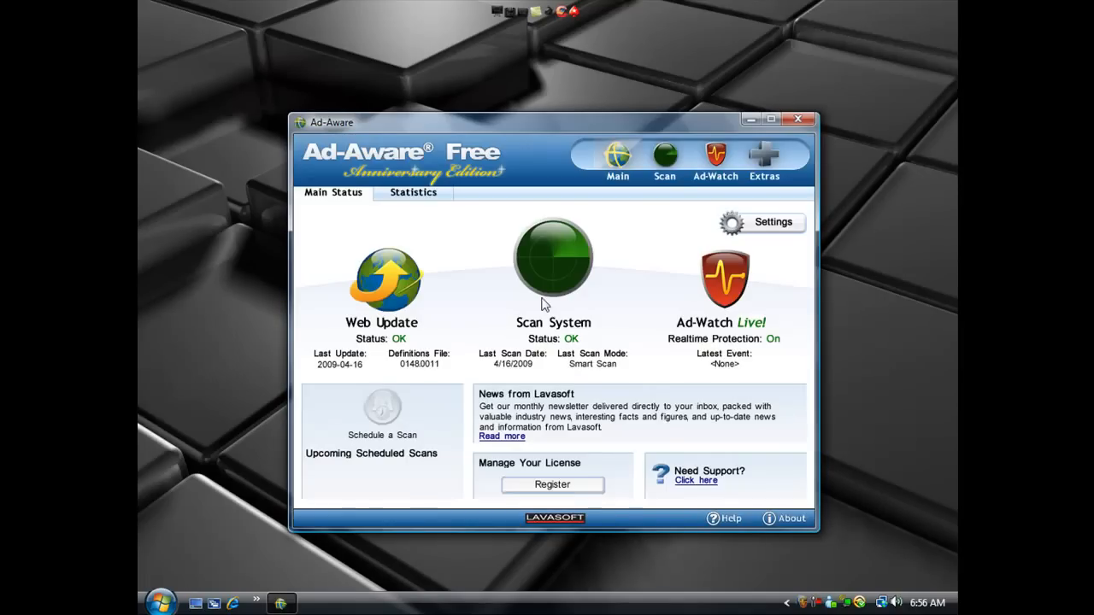
Step: Browse the Full Scan, Profile Scan and Quarantine pages, then show Smart Scan's settings
{"action": "left_click", "coordinate": [664, 159]}
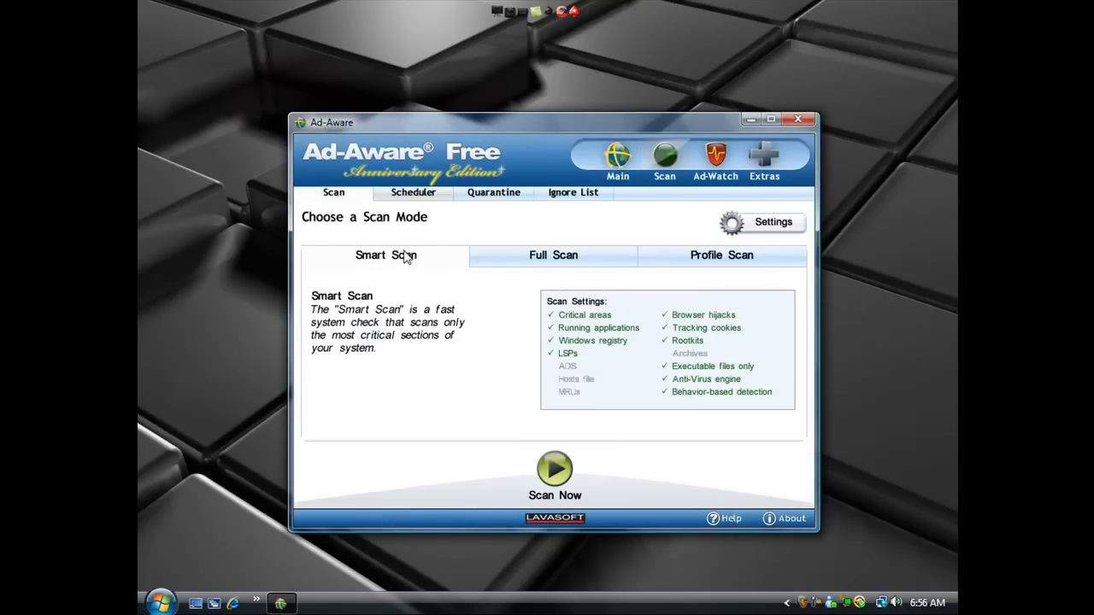
{"action": "mouse_move", "coordinate": [515, 279]}
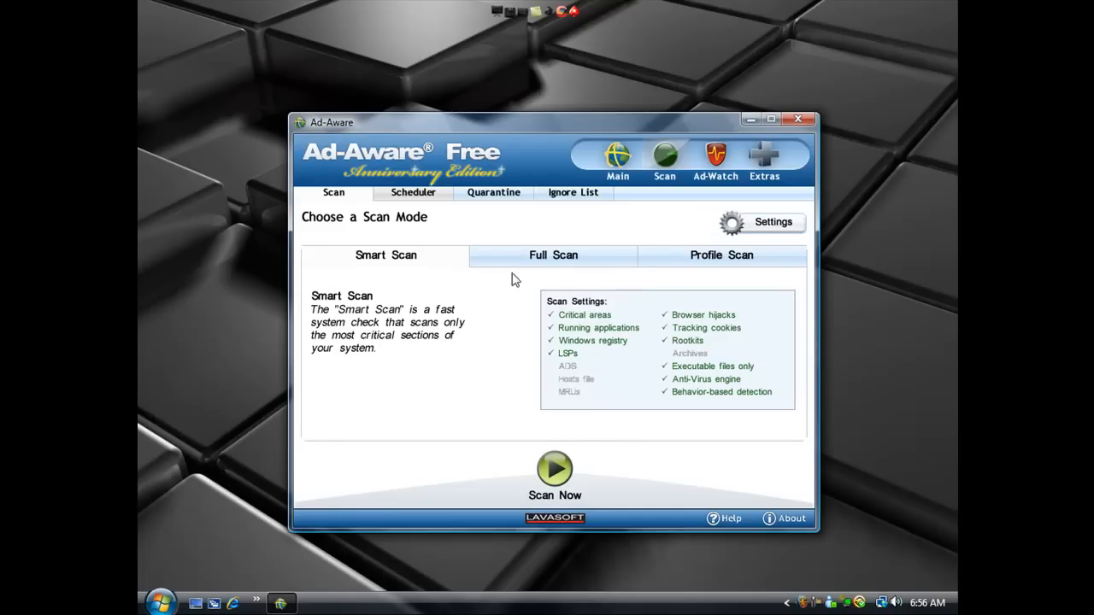
{"action": "mouse_move", "coordinate": [534, 267]}
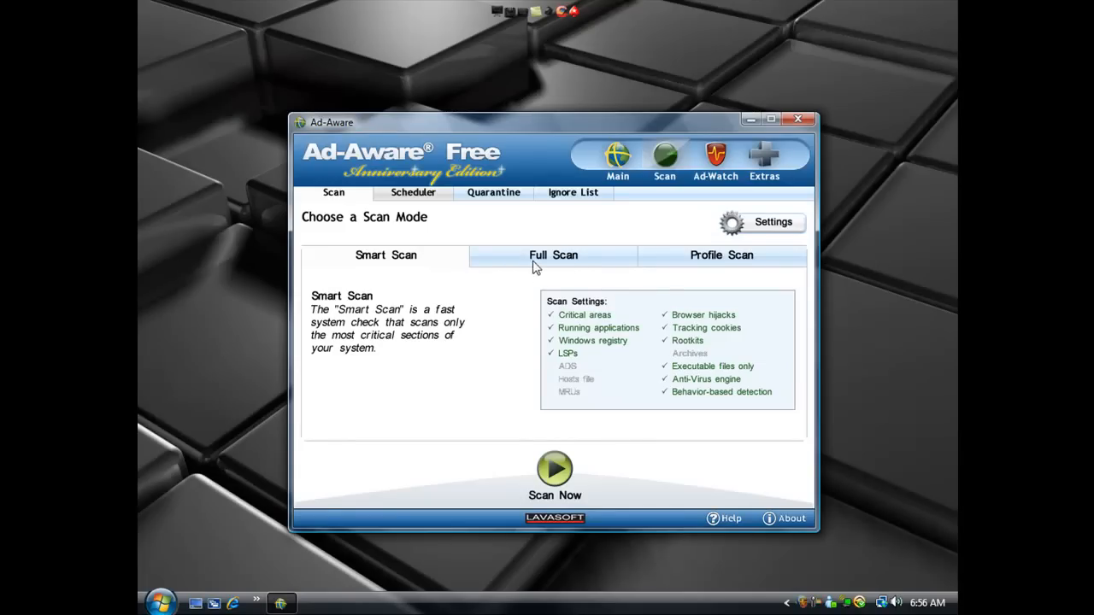
{"action": "mouse_move", "coordinate": [563, 260]}
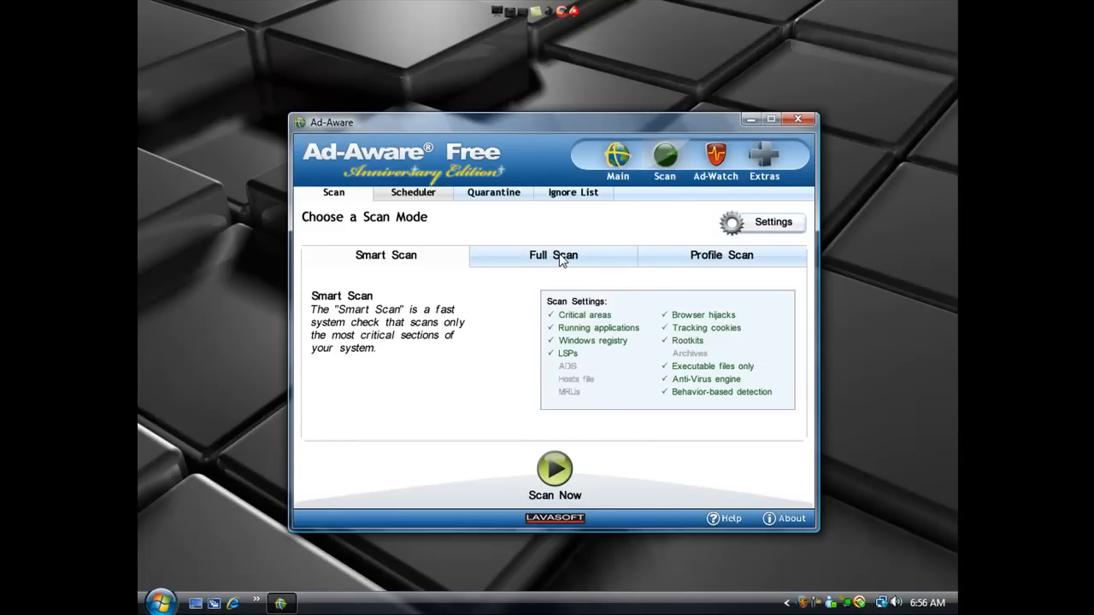
{"action": "left_click", "coordinate": [553, 255]}
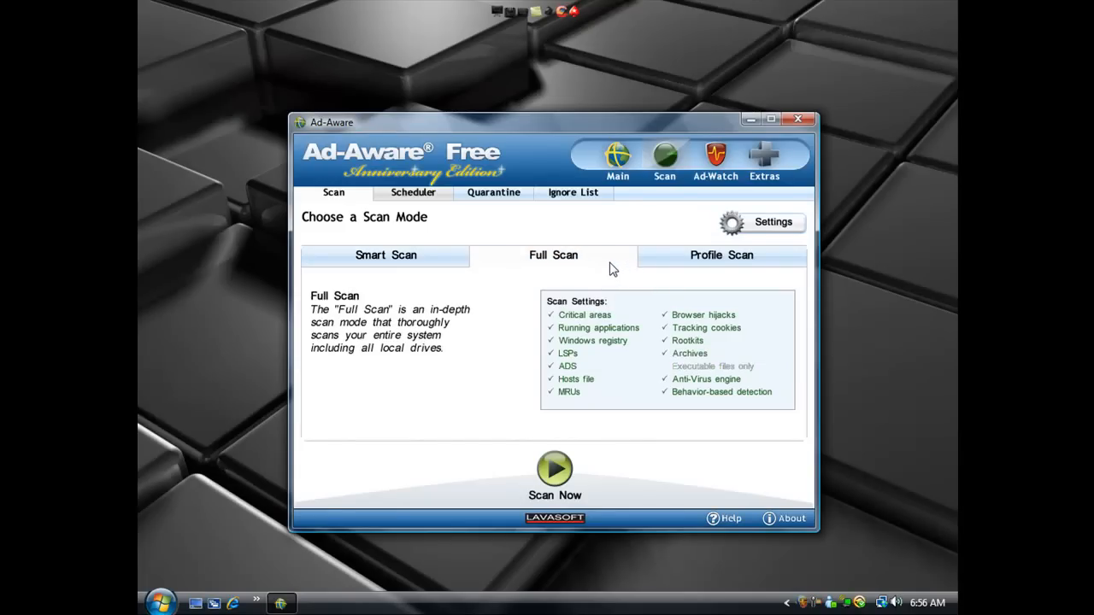
{"action": "mouse_move", "coordinate": [661, 261]}
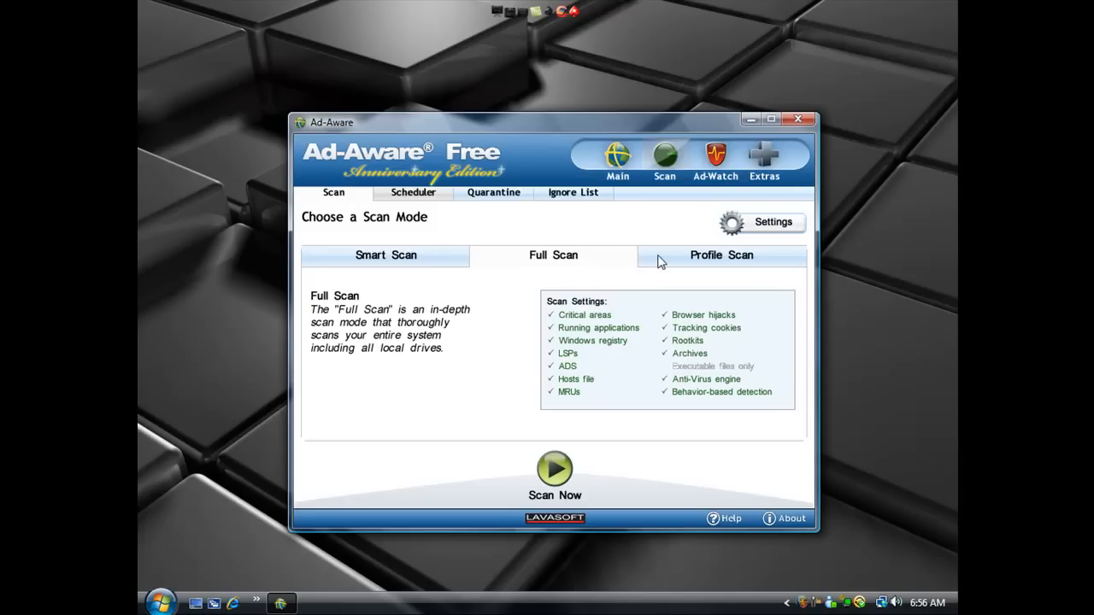
{"action": "left_click", "coordinate": [721, 255]}
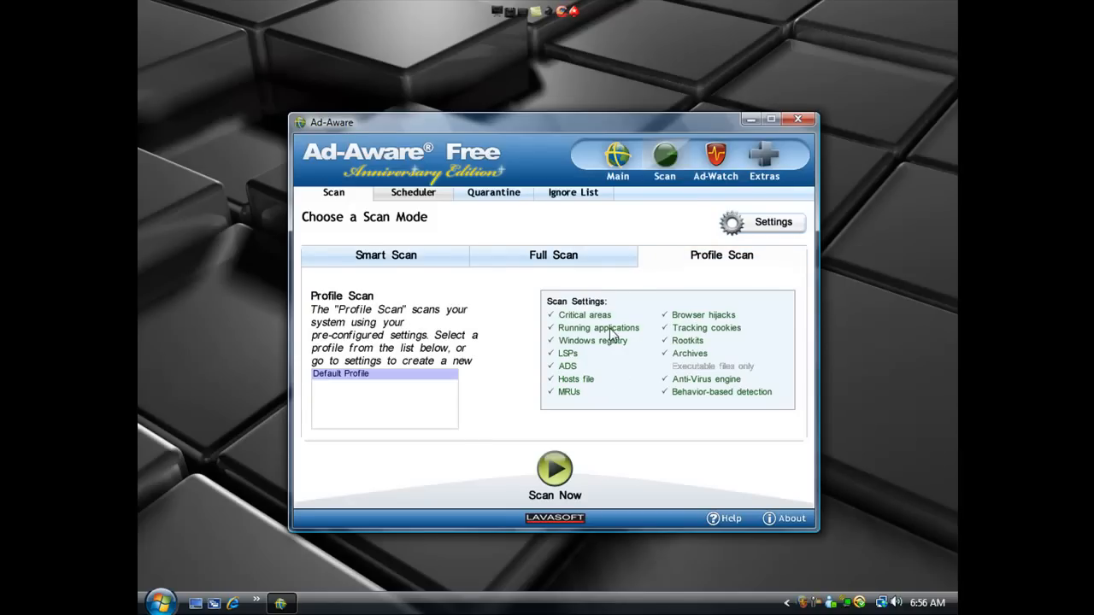
{"action": "mouse_move", "coordinate": [507, 215]}
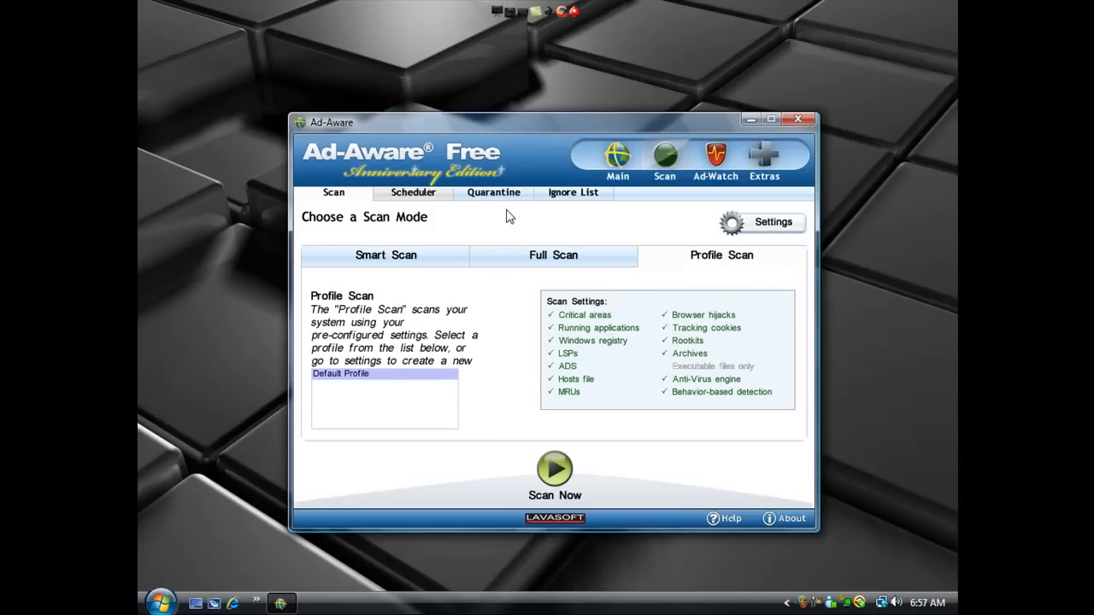
{"action": "left_click", "coordinate": [493, 193]}
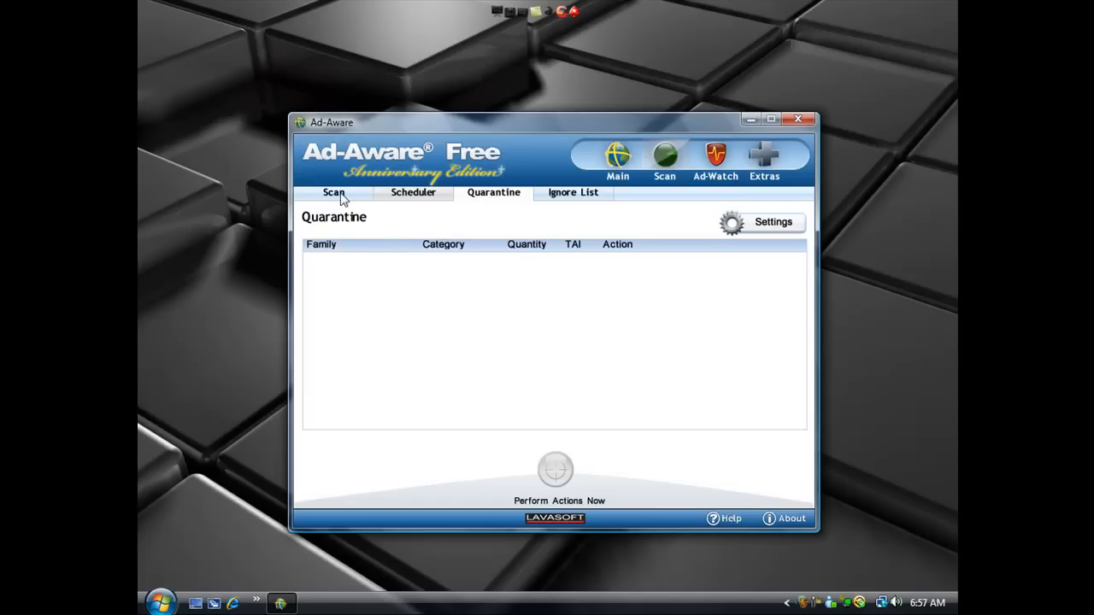
{"action": "left_click", "coordinate": [333, 192]}
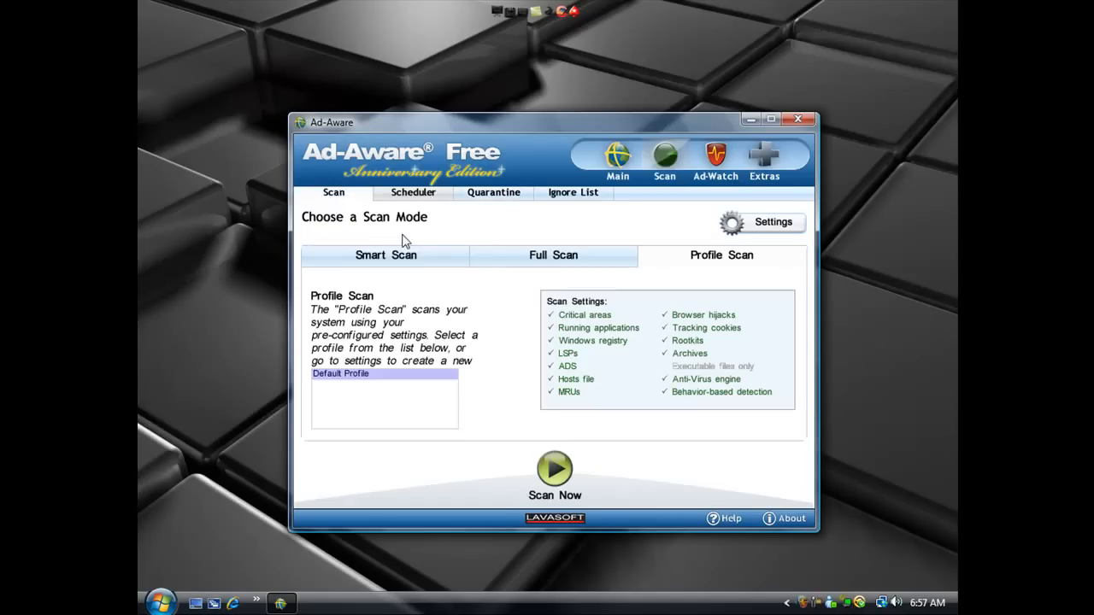
{"action": "mouse_move", "coordinate": [504, 303]}
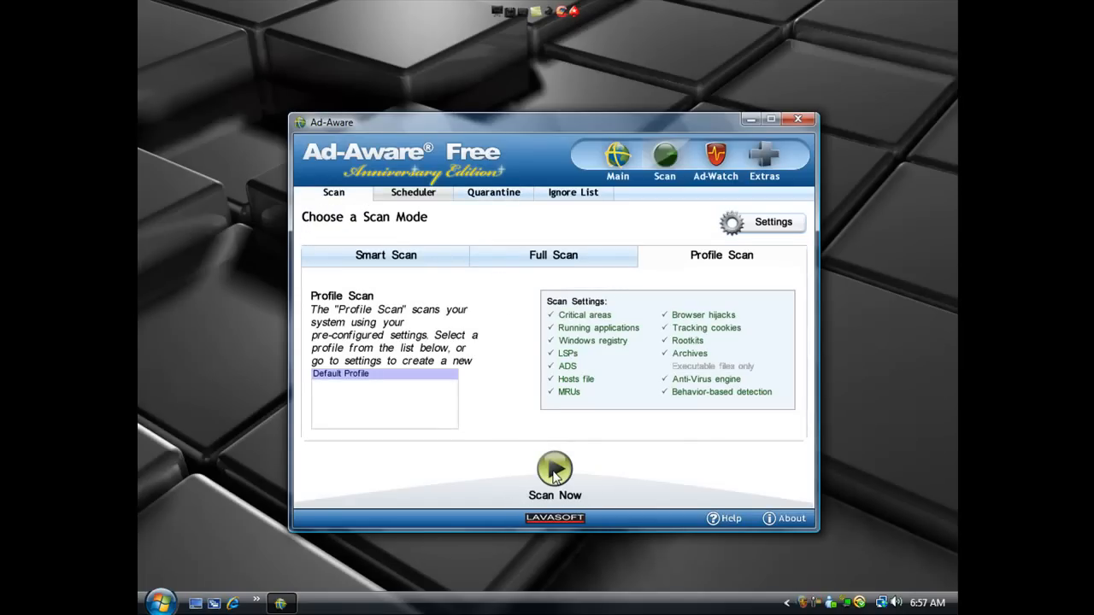
{"action": "left_click", "coordinate": [385, 255]}
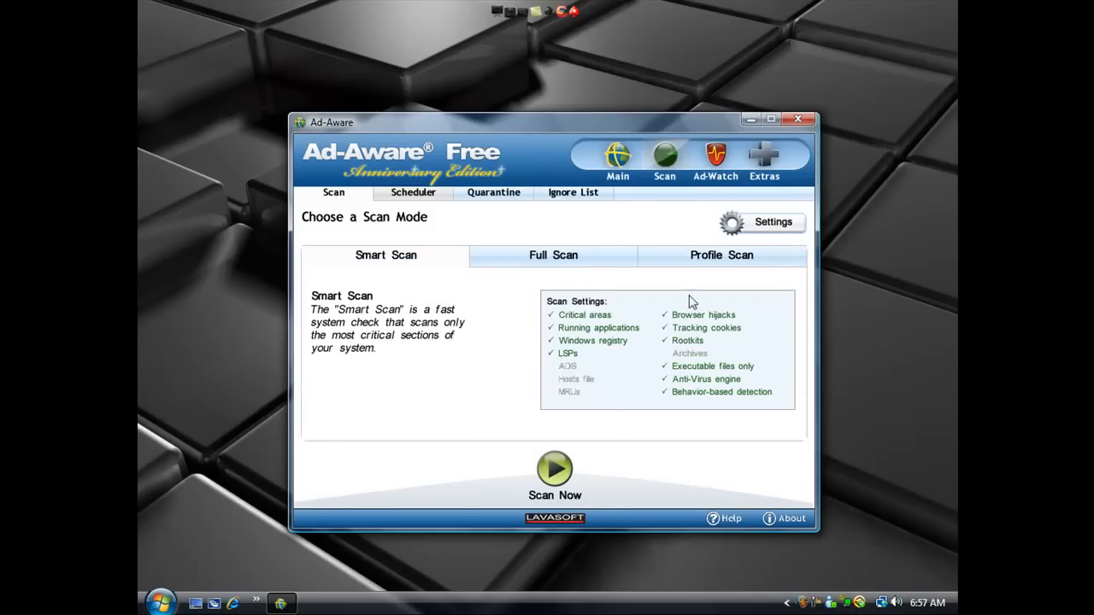
{"action": "mouse_move", "coordinate": [768, 288]}
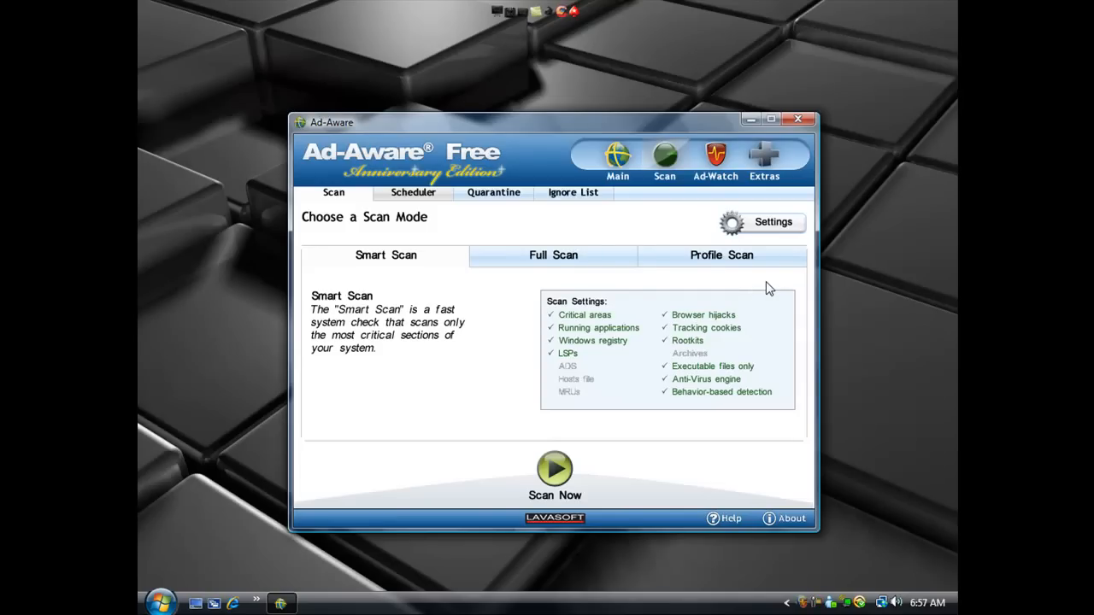
{"action": "mouse_move", "coordinate": [791, 188]}
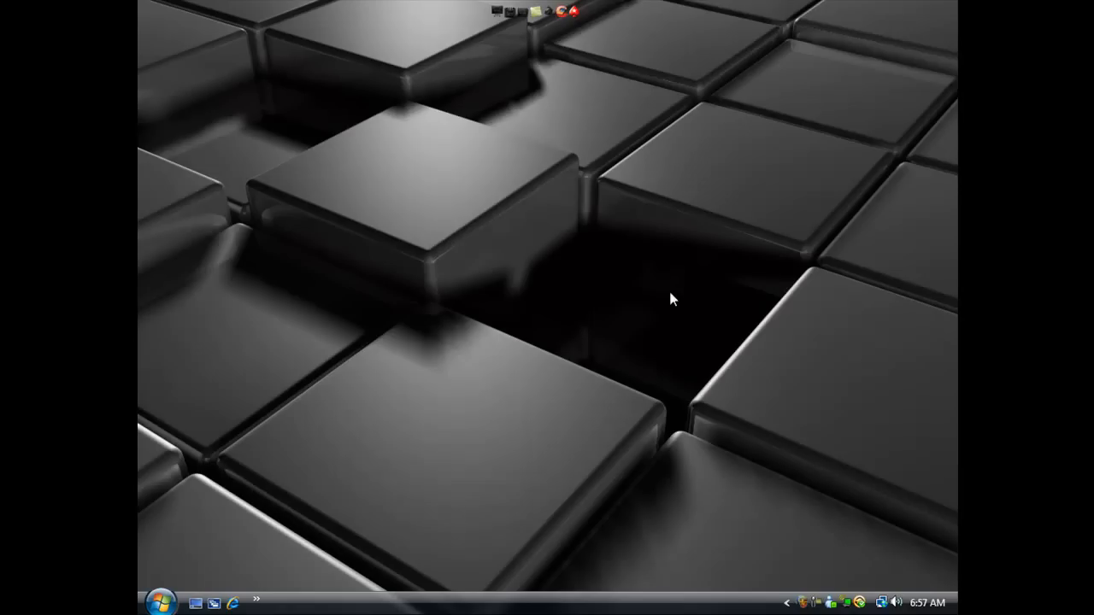
{"action": "mouse_move", "coordinate": [648, 350]}
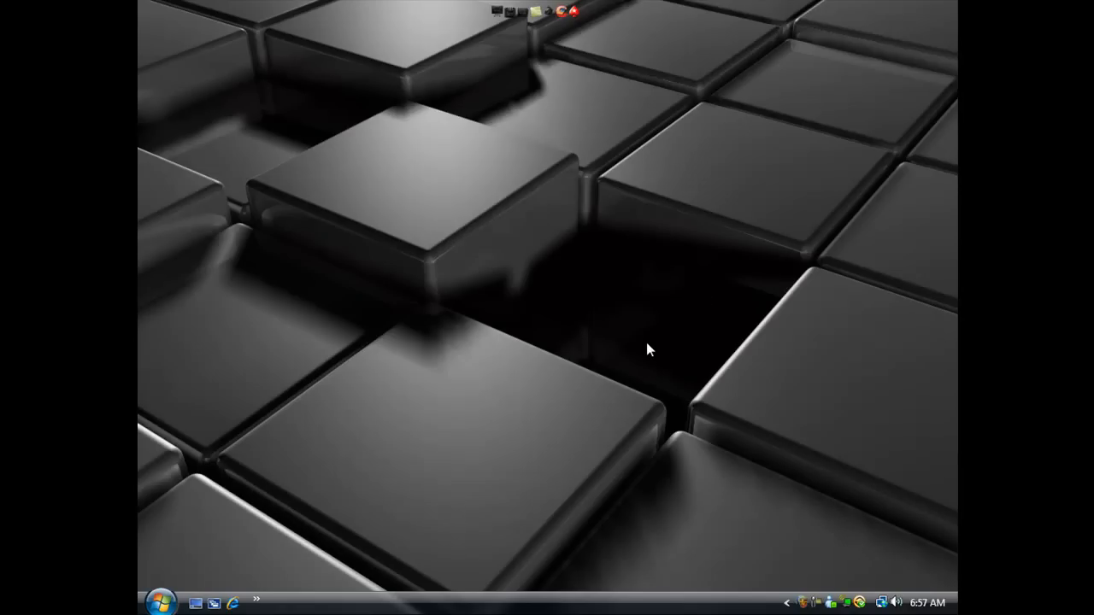